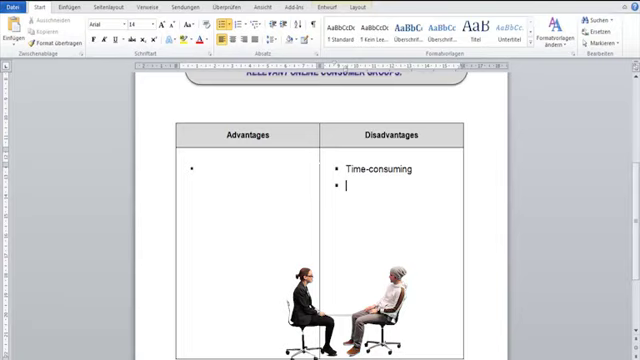
Step: List advantage bullets: less time-consuming than ethnography, many insights, continuous access, no transcription necessary
{"action": "type", "text": "Less time-consuming than ethnography"}
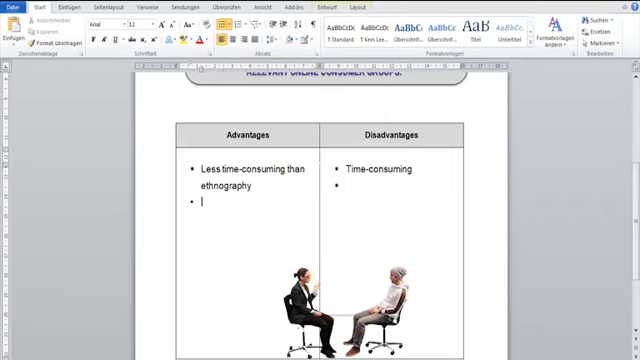
{"action": "type", "text": "Many insights and information"}
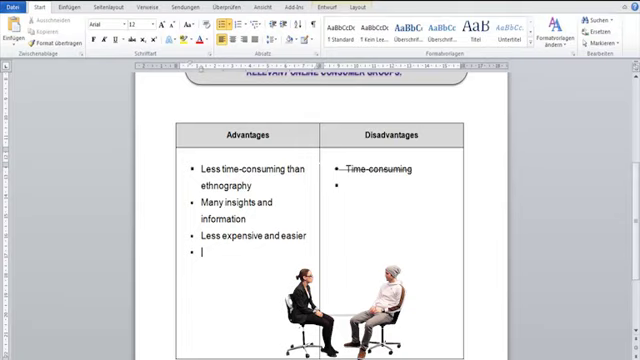
{"action": "type", "text": "Continuous access"}
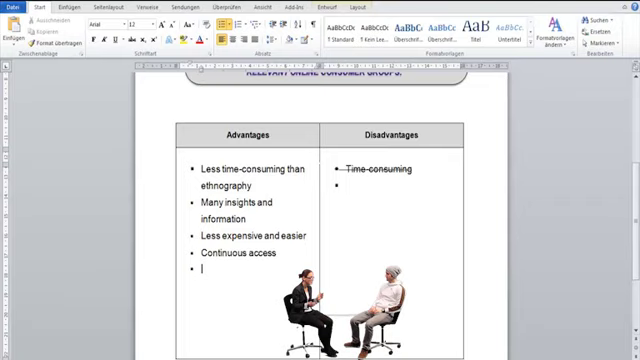
{"action": "type", "text": "No transcription necessary"}
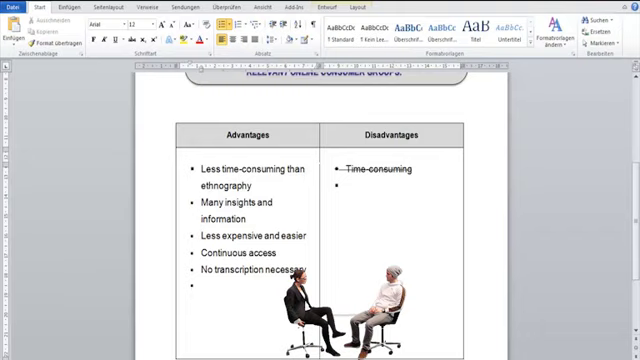
Step: List disadvantage bullets: focused on textual data, no influence on respondents, difficult to generalize results
{"action": "type", "text": "Focused on textual data"}
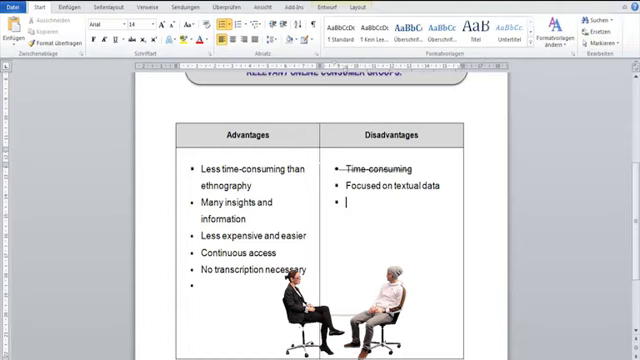
{"action": "type", "text": "No influence on the respondents"}
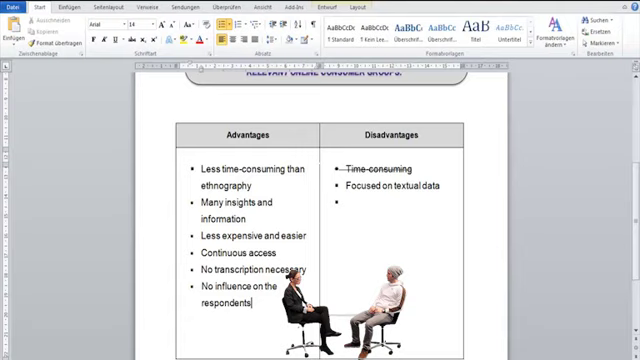
{"action": "type", "text": "Difficult to generalize the results"}
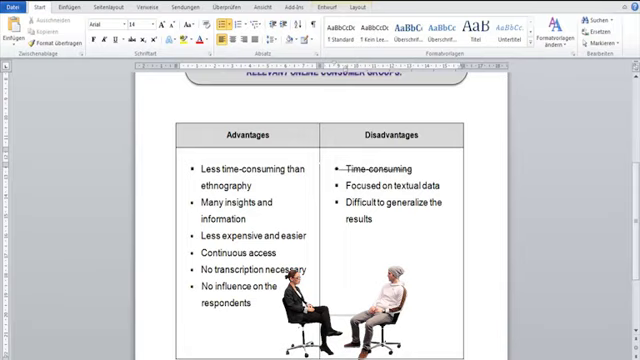
{"action": "left_click", "coordinate": [376, 228]}
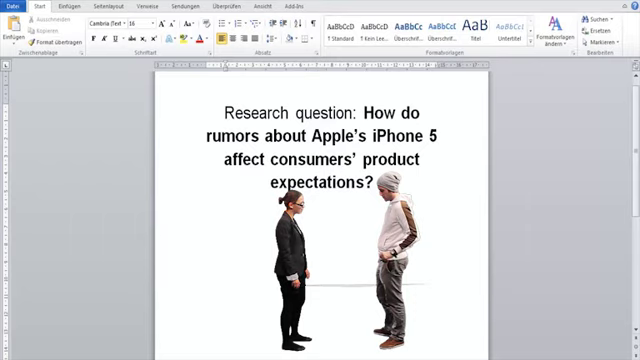
Step: Add the lead-in line 'The research question has to be:' on the research question page
{"action": "type", "text": "The research question has to be:"}
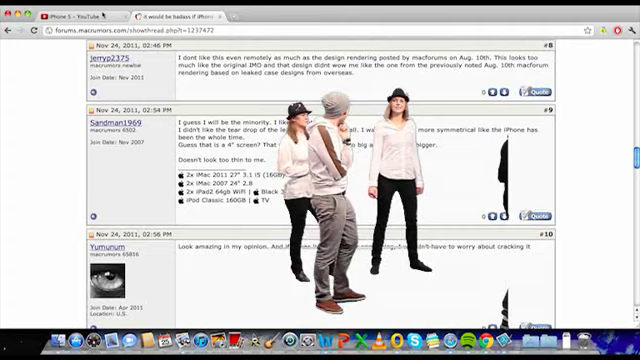
Step: Scroll the MacRumors thread from the opening iPhone 5 render down to members' replies
{"action": "scroll", "scroll_direction": "down", "scroll_amount": 3}
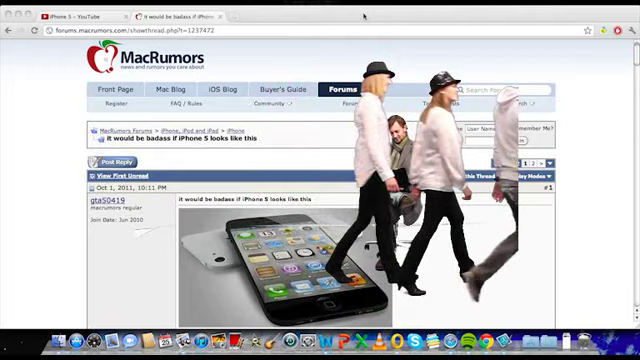
{"action": "scroll", "scroll_direction": "down", "scroll_amount": 3}
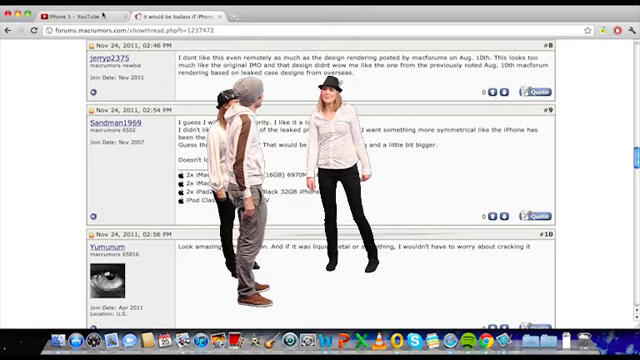